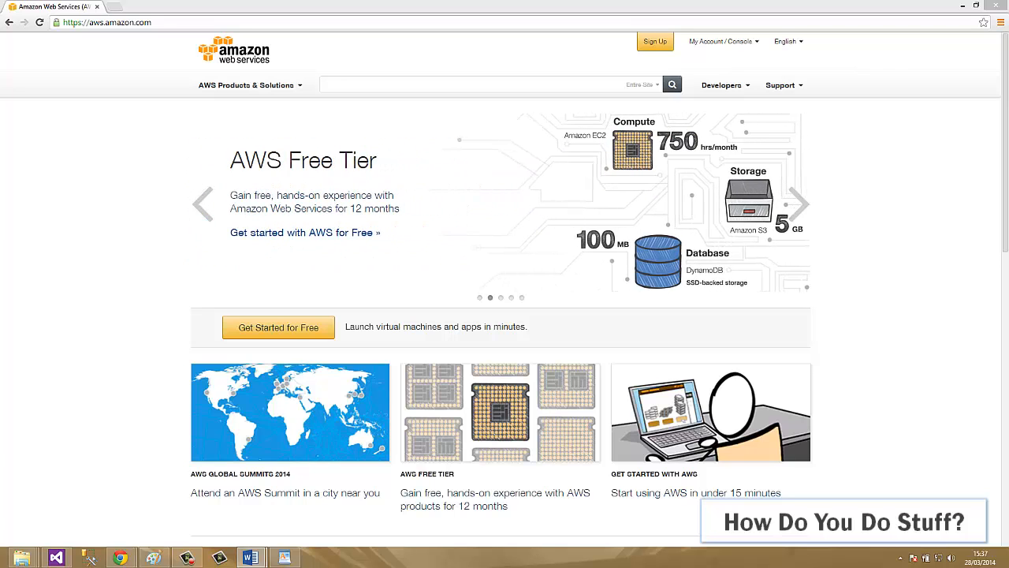
Reach the AWS Management Console sign-in page from My Account / Console
left_click(800, 204)
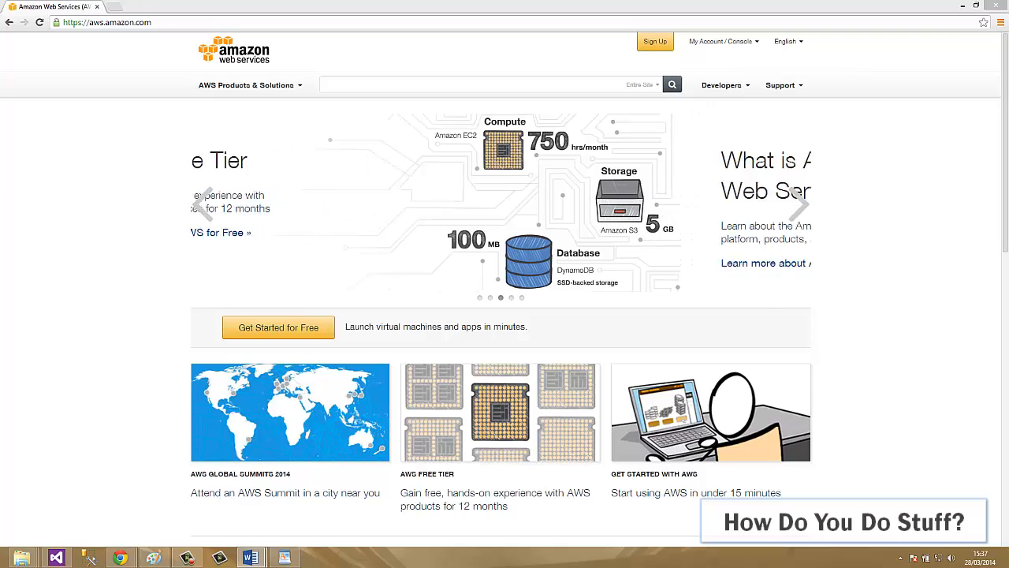
left_click(800, 203)
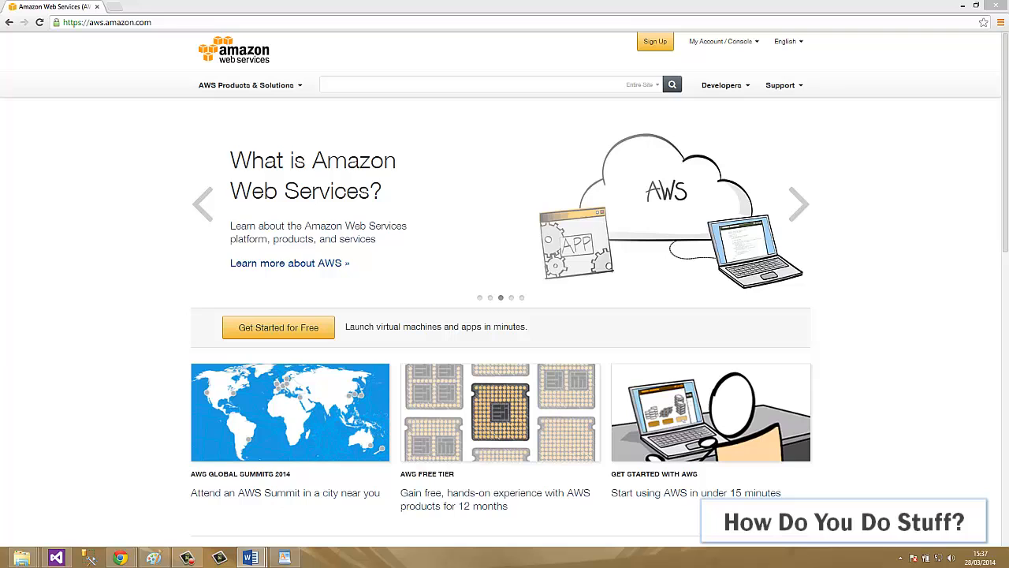
left_click(798, 203)
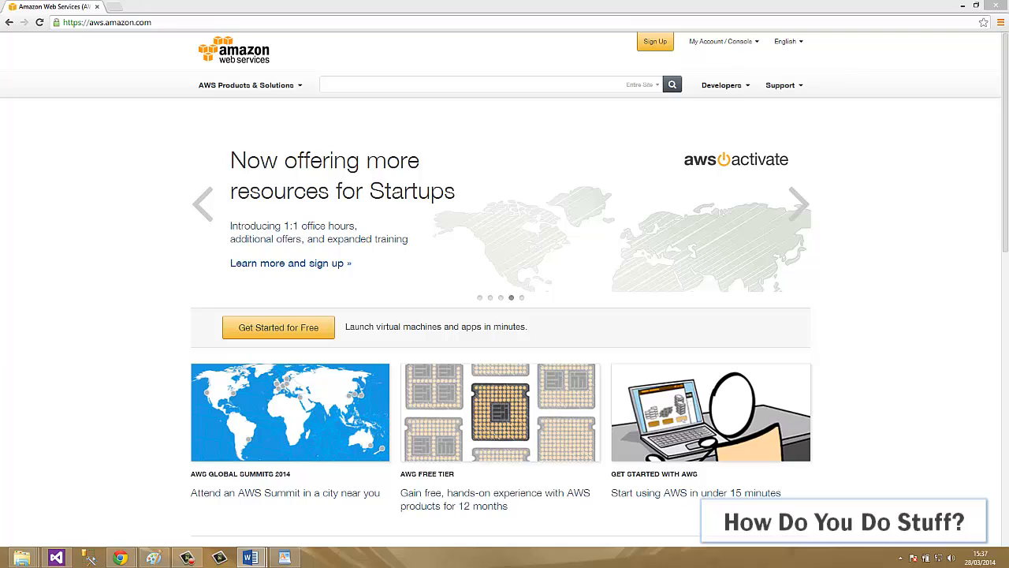
left_click(797, 203)
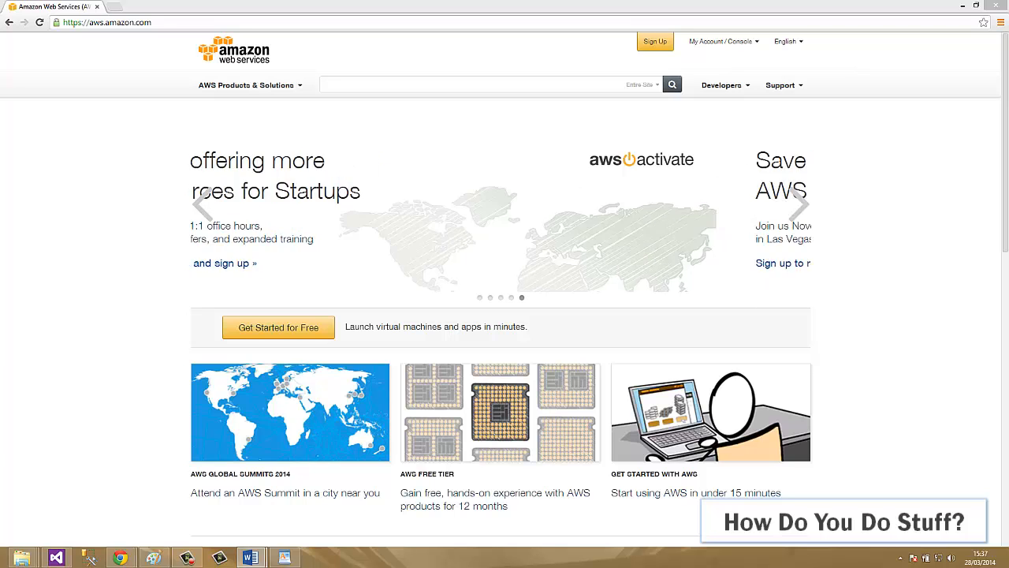
left_click(801, 203)
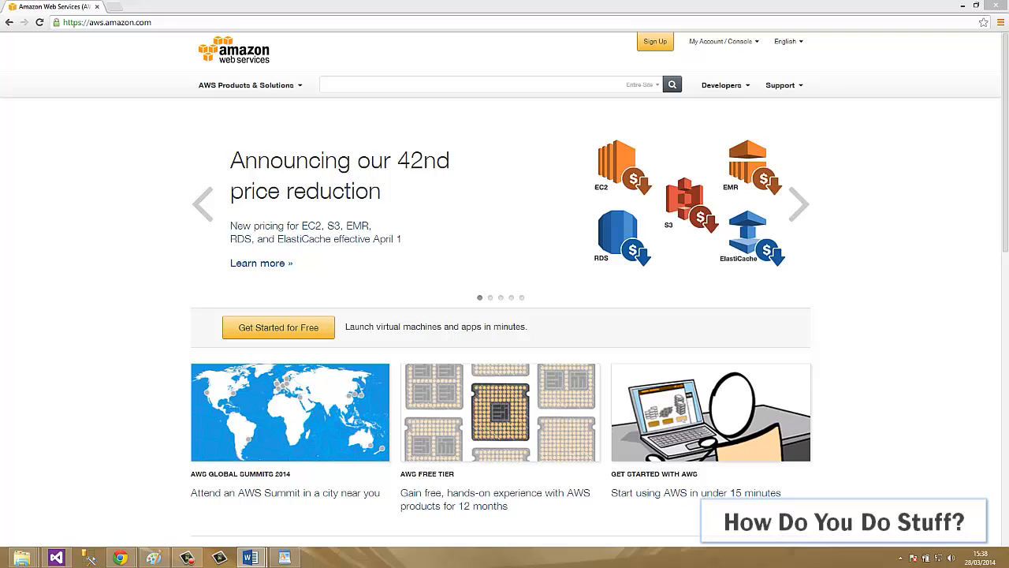
left_click(798, 203)
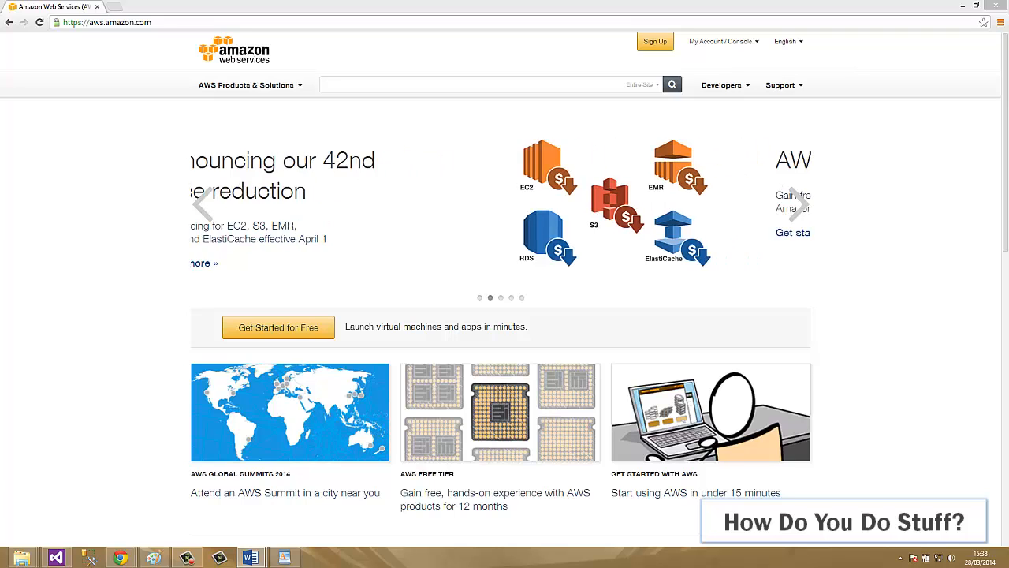
left_click(798, 203)
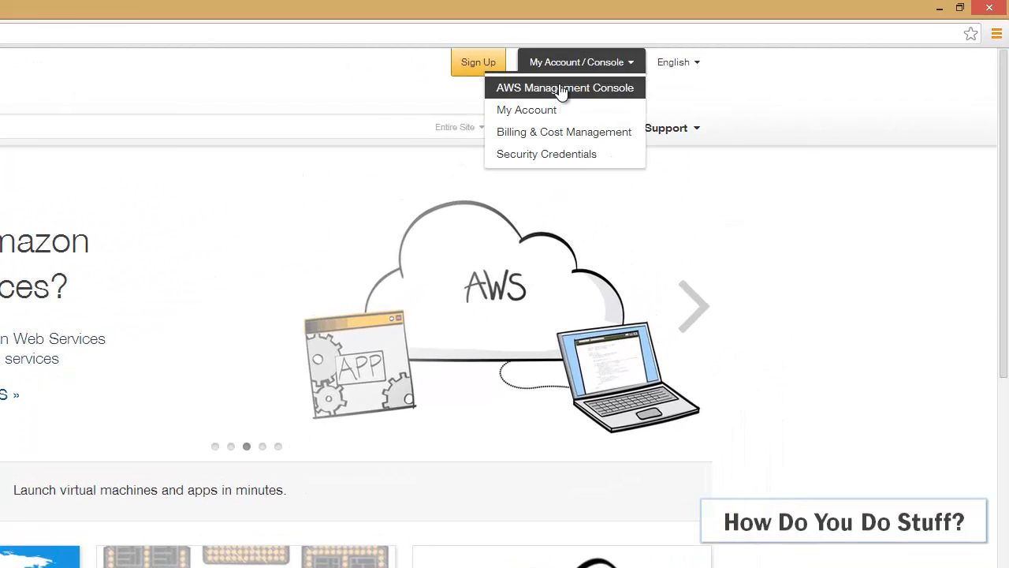
left_click(564, 88)
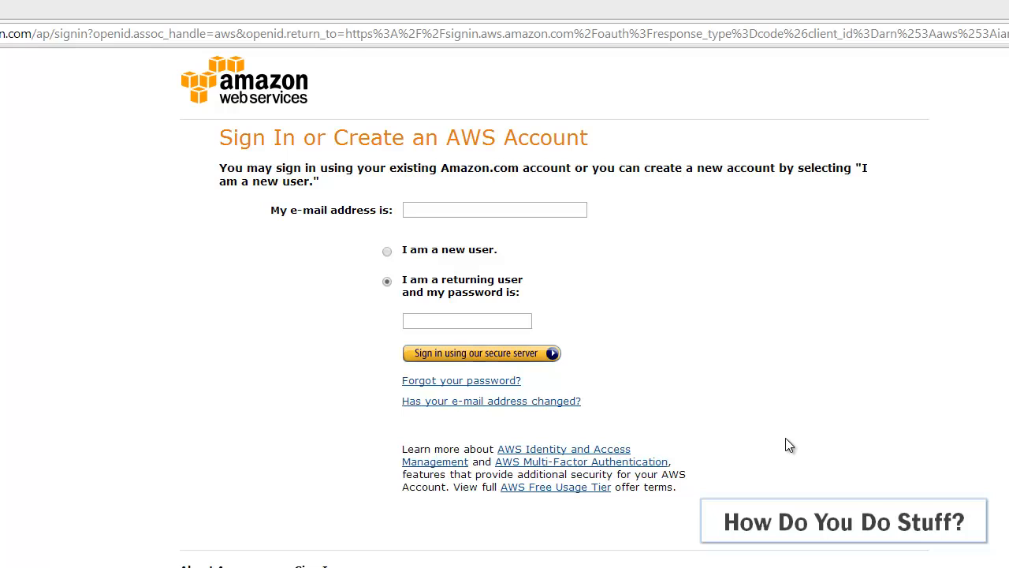
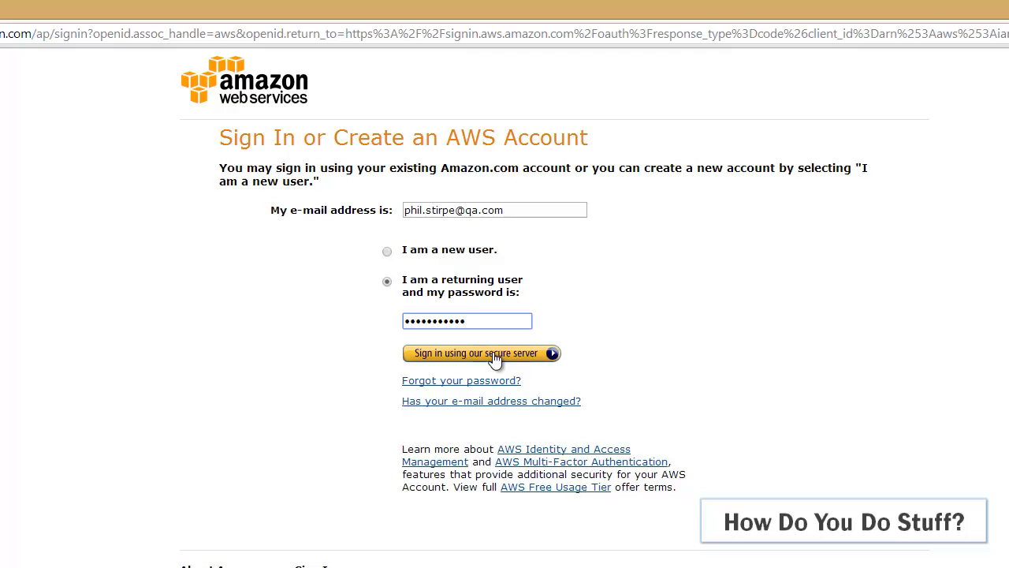
left_click(481, 353)
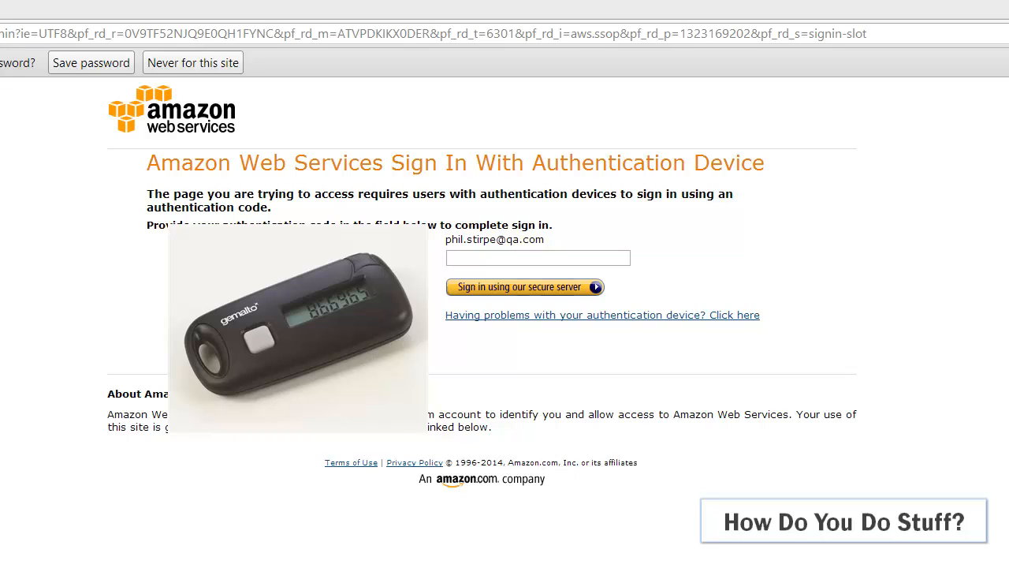
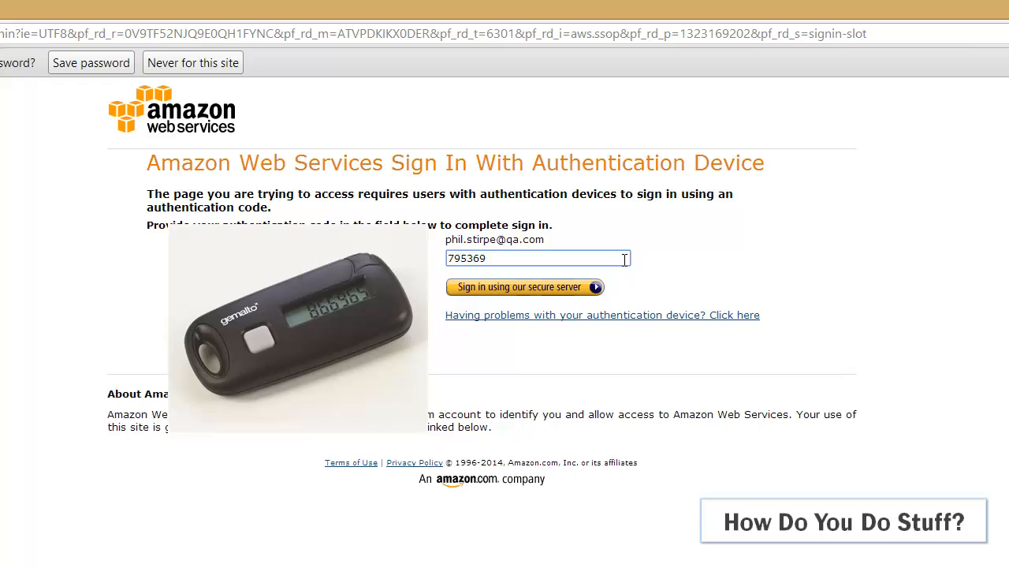
mouse_move(627, 293)
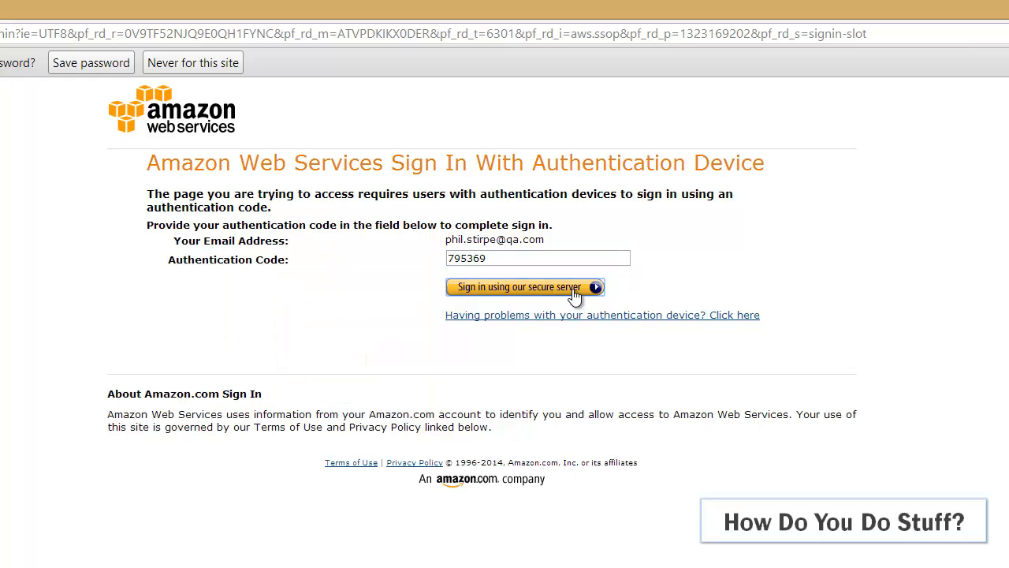
left_click(518, 287)
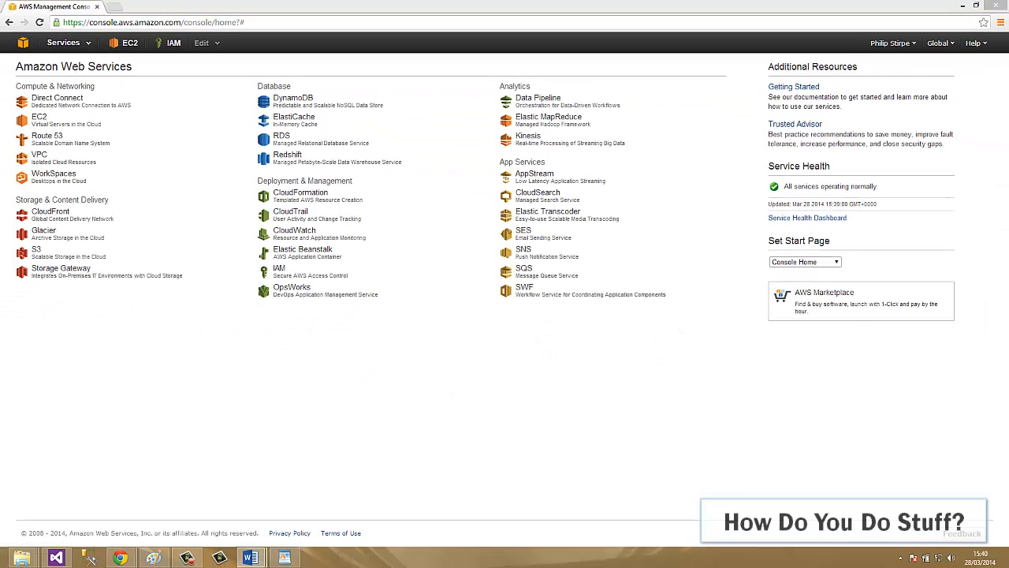
mouse_move(279, 271)
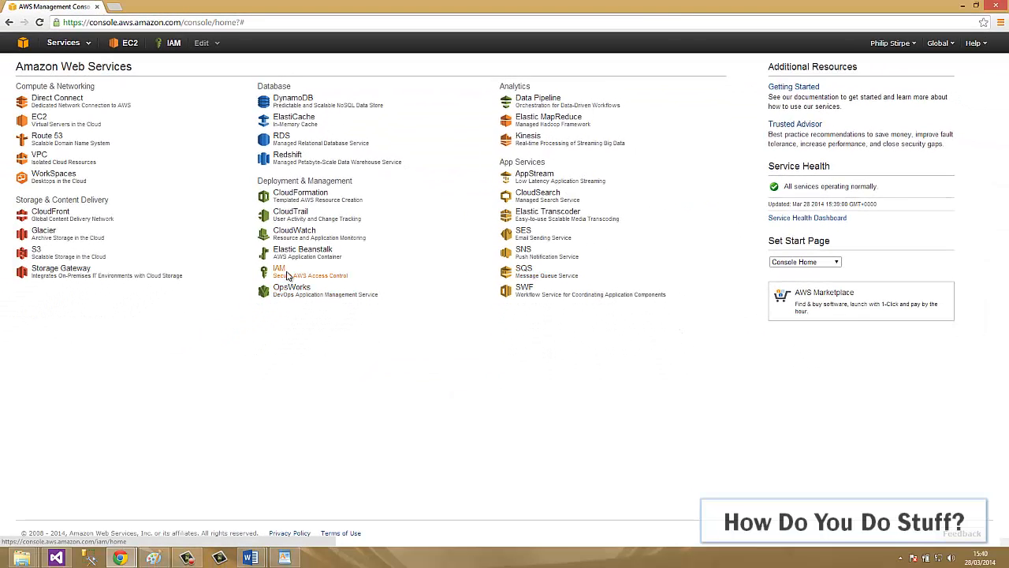
Go to IAM and show the users list with the single existing user Phil
left_click(278, 268)
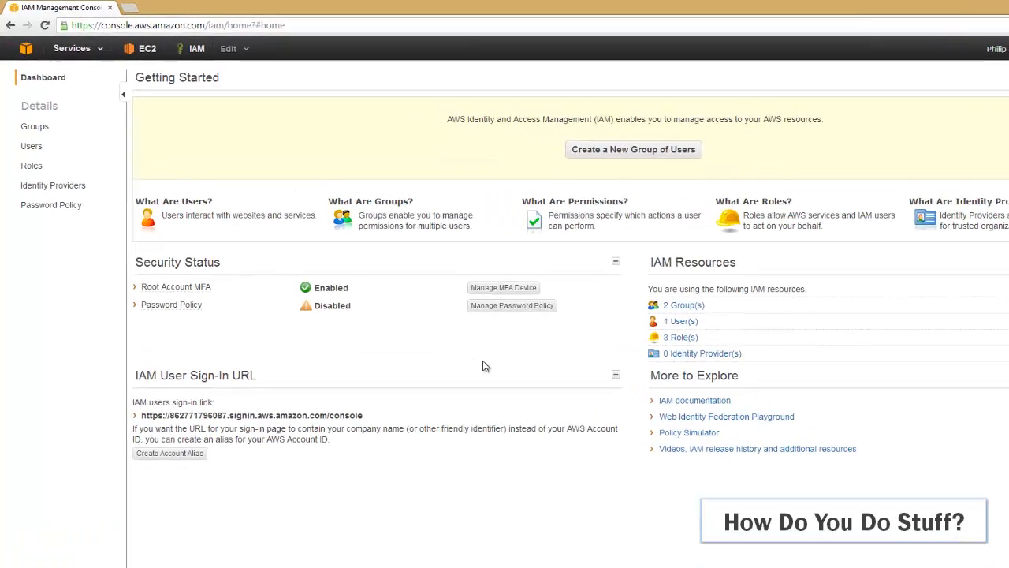
left_click(31, 145)
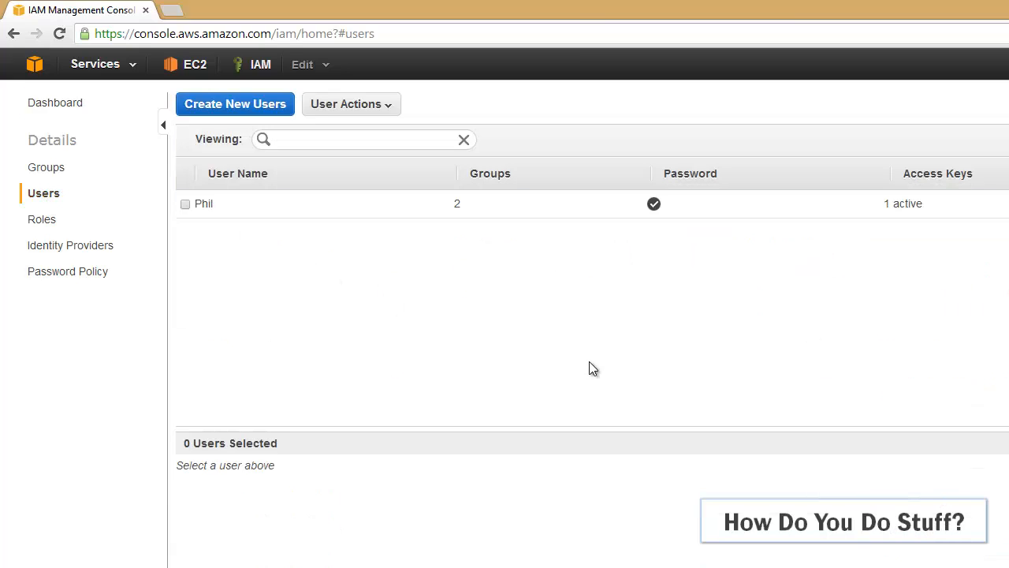
mouse_move(260, 111)
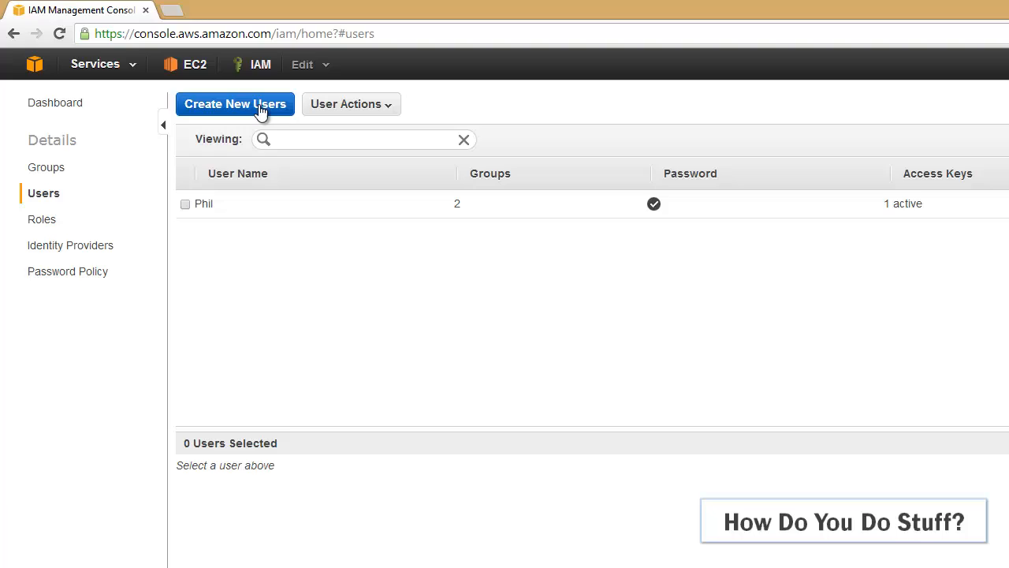
Create a new IAM user named George without generating an access key
left_click(235, 104)
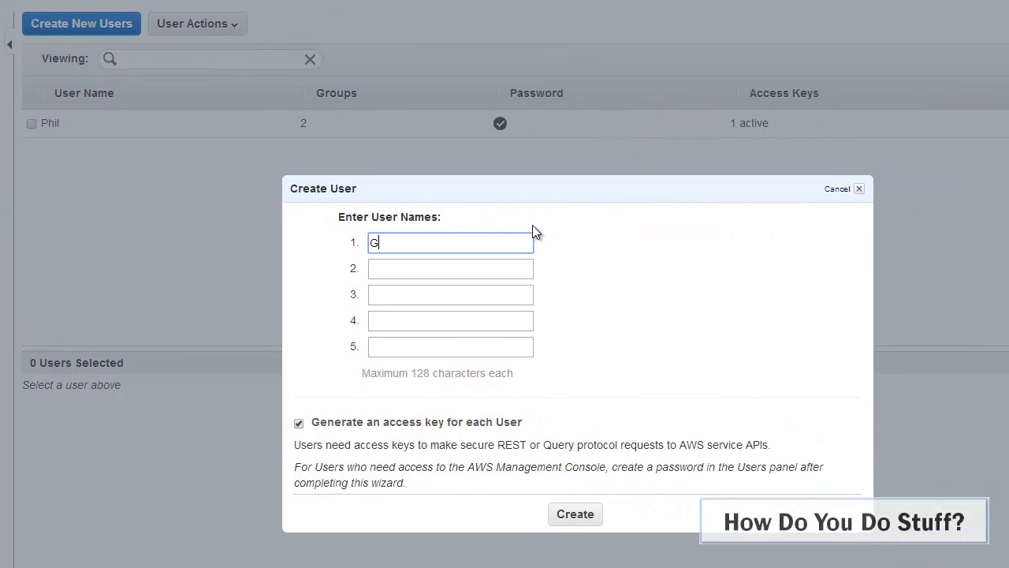
type("eorge")
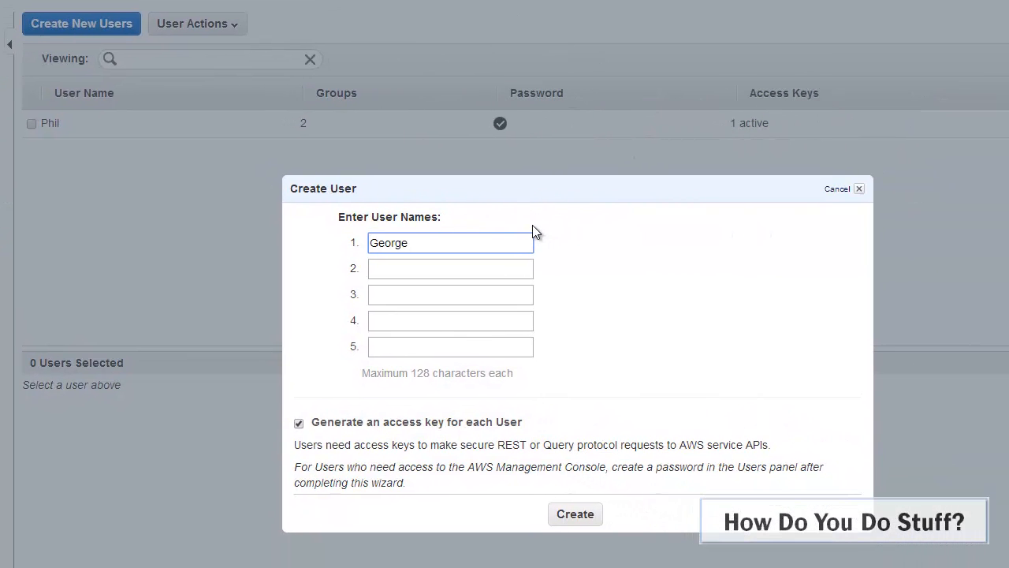
mouse_move(402, 439)
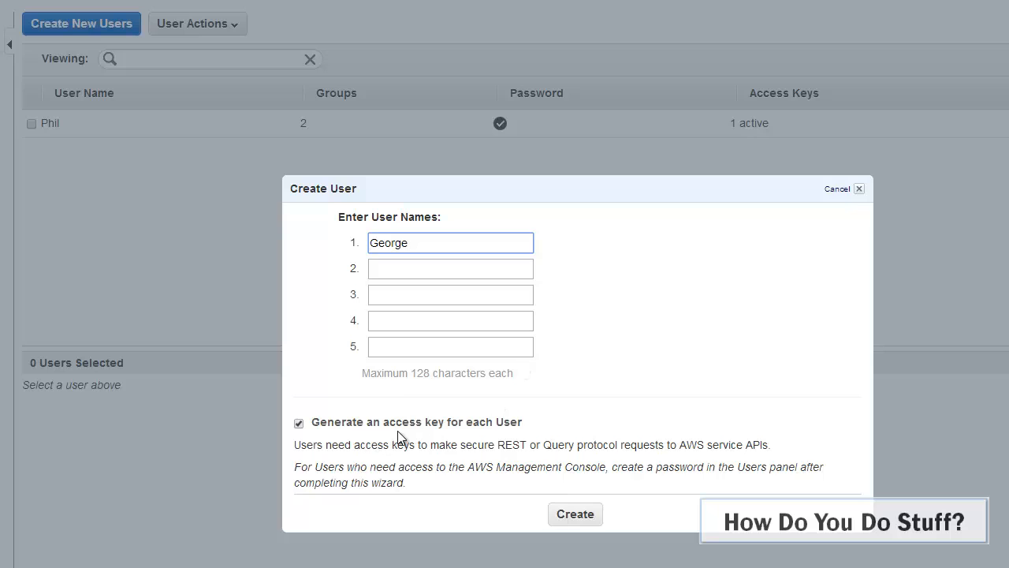
mouse_move(323, 435)
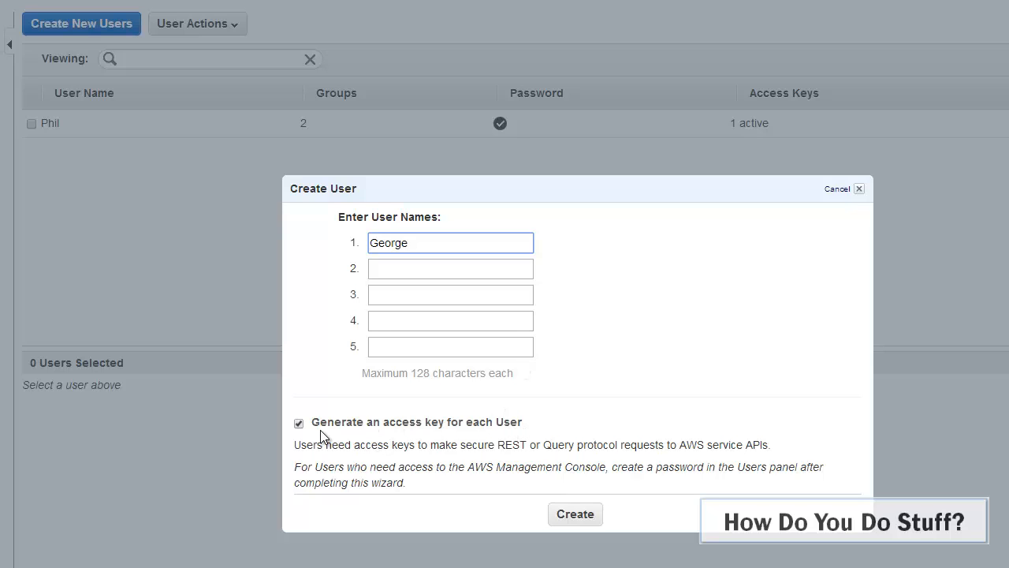
left_click(300, 423)
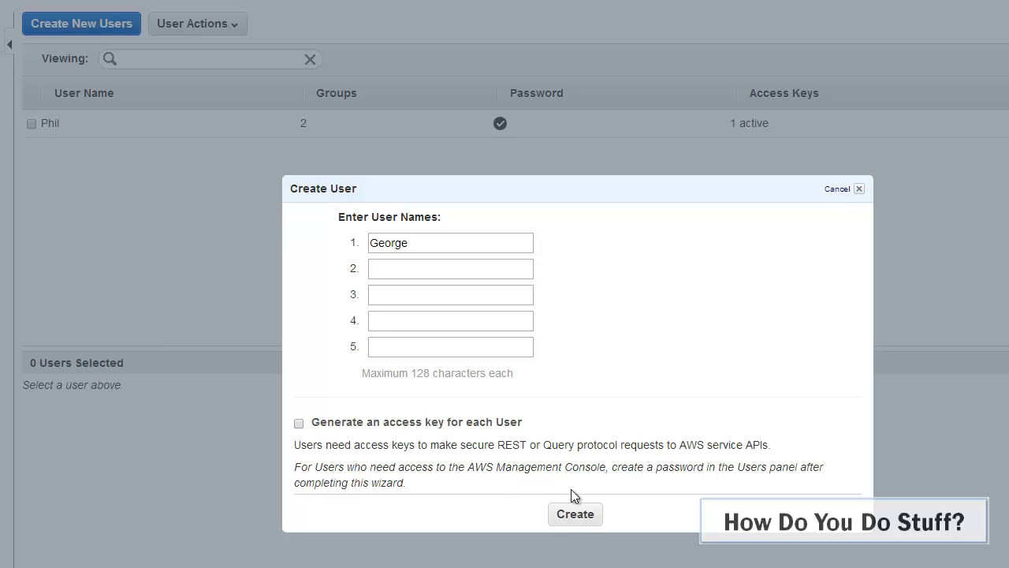
left_click(574, 514)
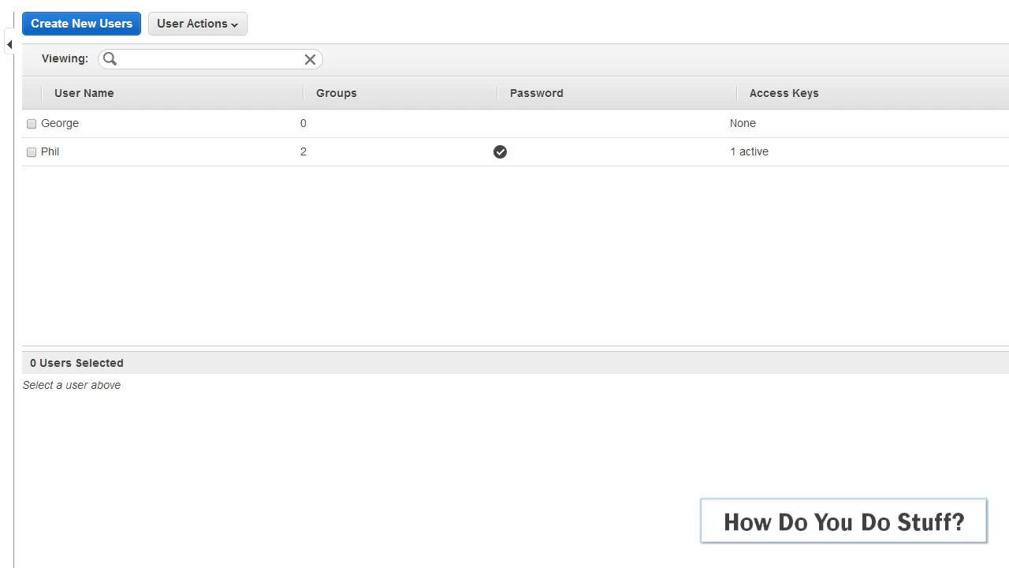
Select George and bring up Manage Password under his Security Credentials
left_click(31, 122)
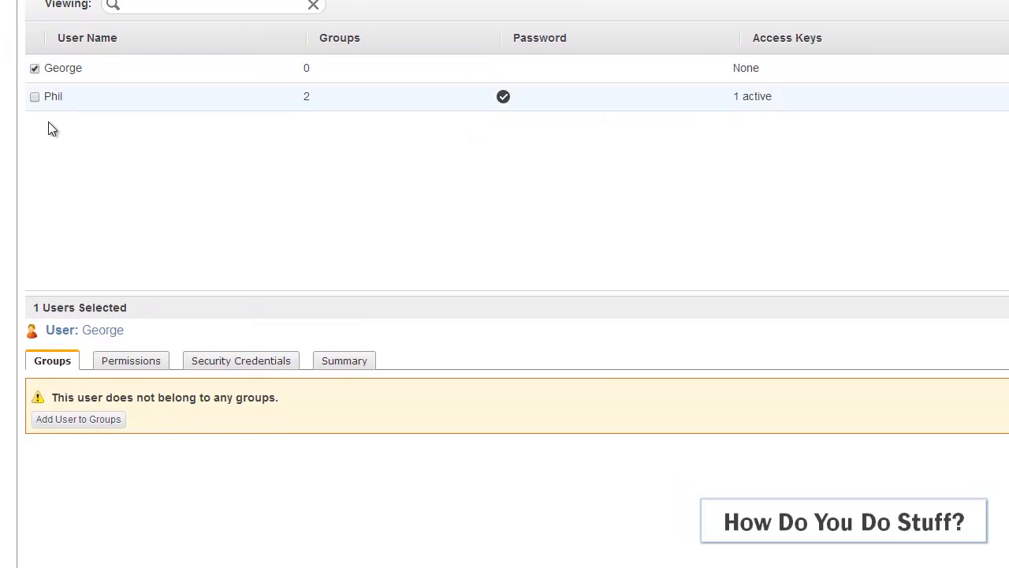
left_click(239, 359)
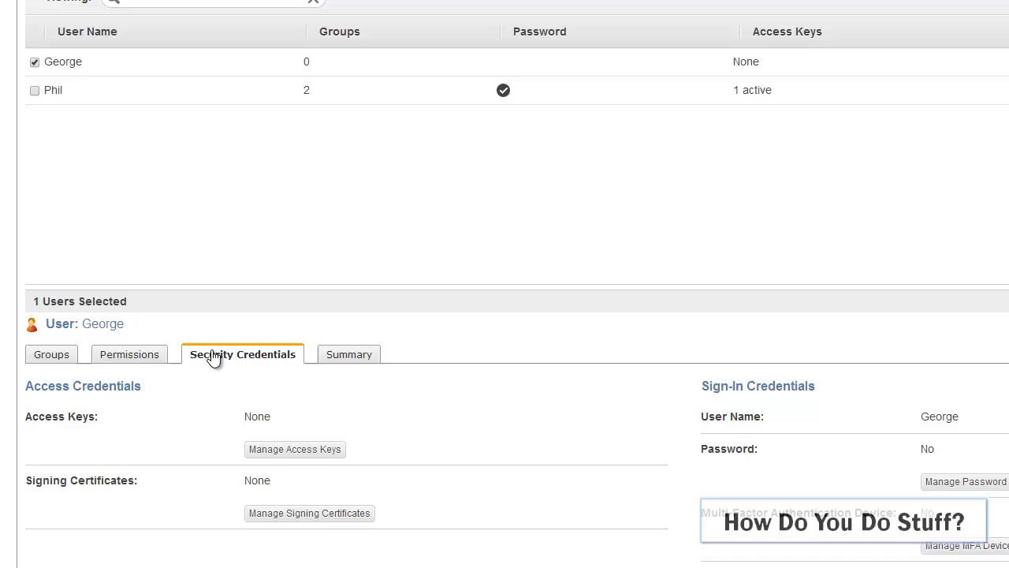
scroll("down", 3)
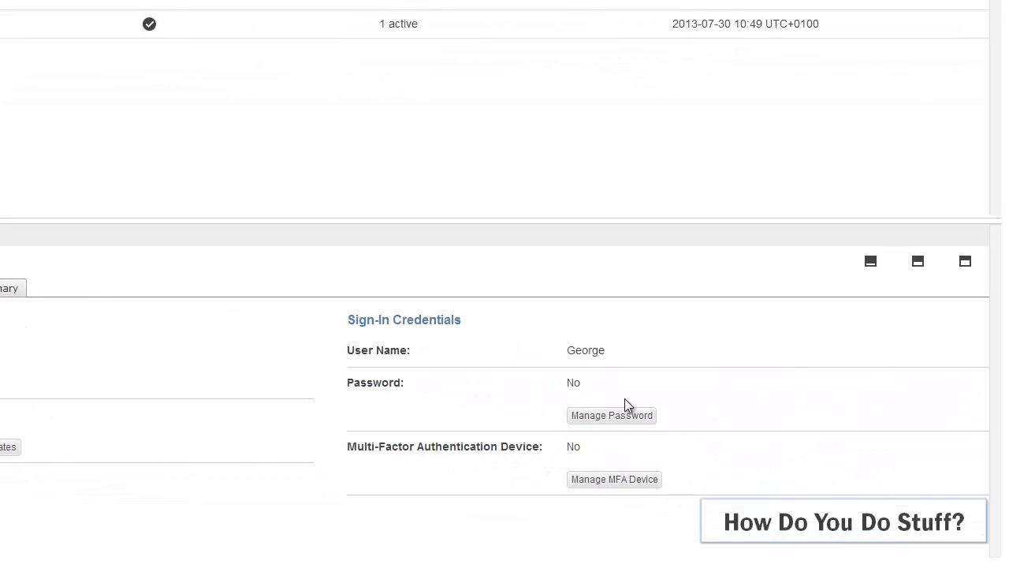
left_click(612, 417)
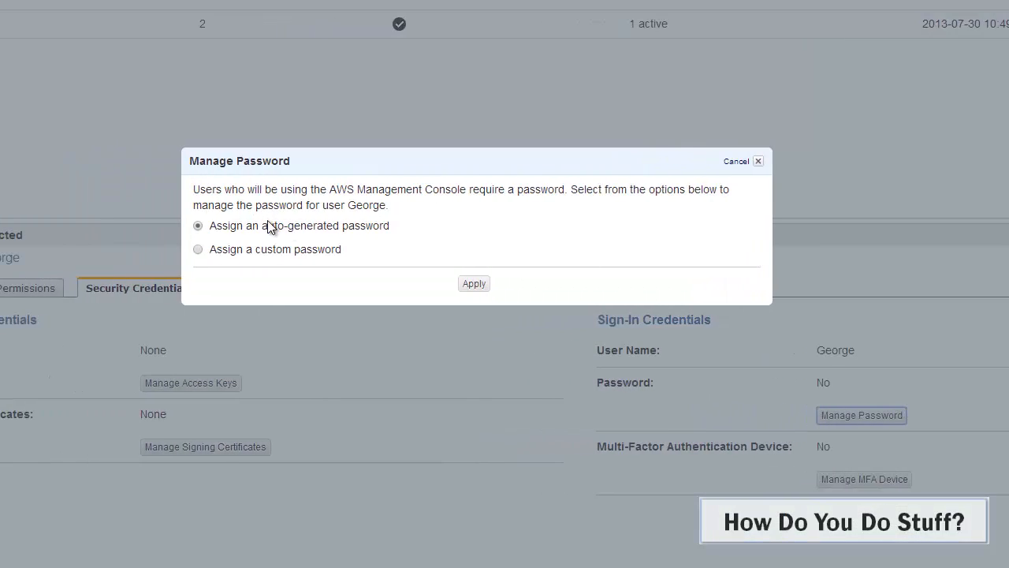
Assign George a custom console password, confirm it, apply, and return to the IAM dashboard
left_click(199, 249)
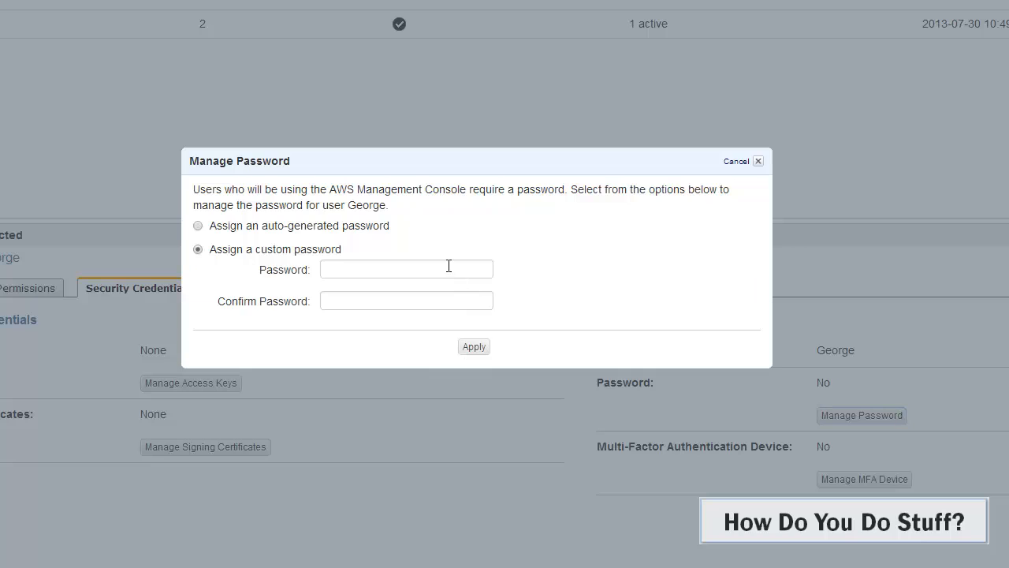
type("•")
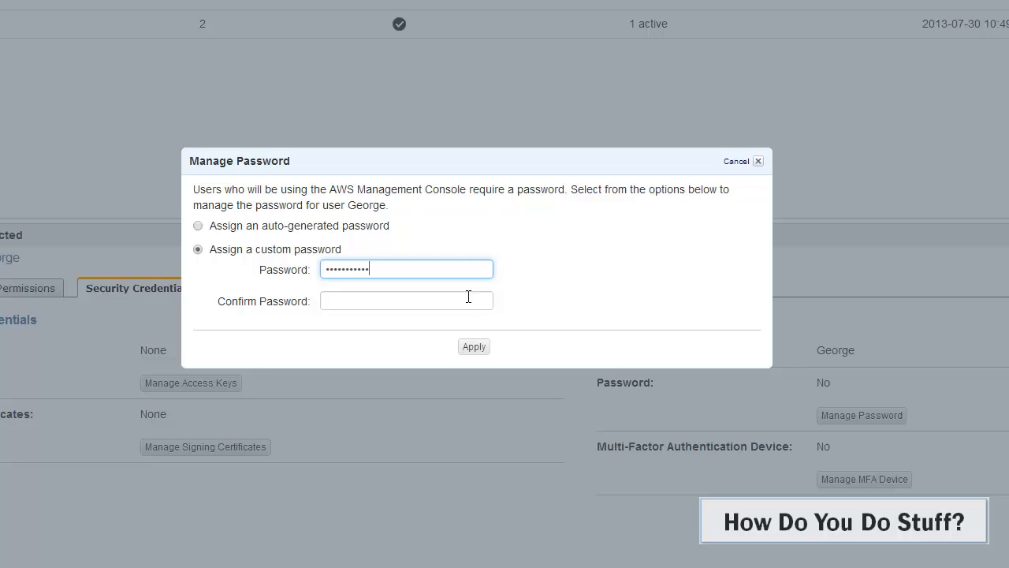
type("•••")
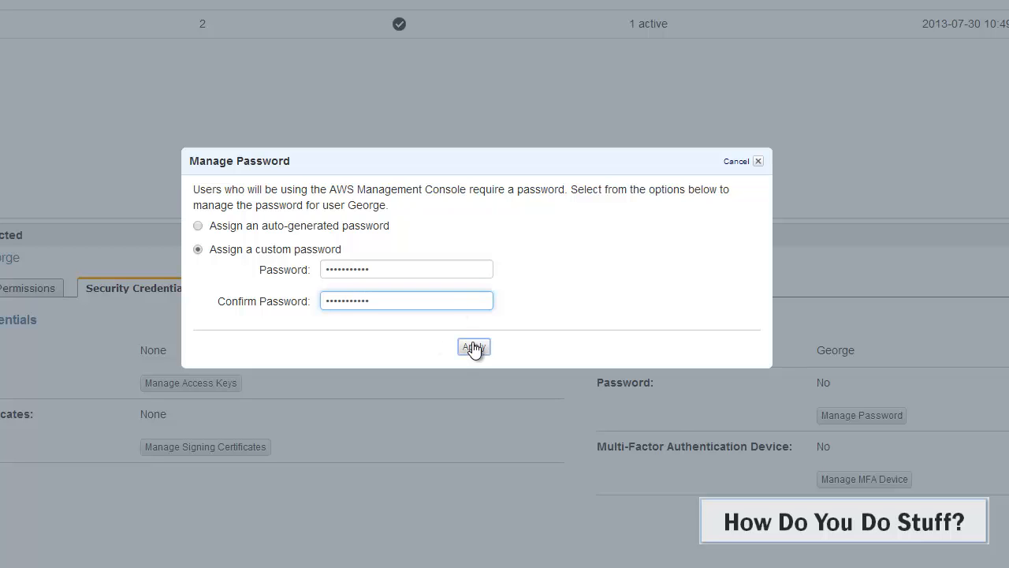
left_click(473, 347)
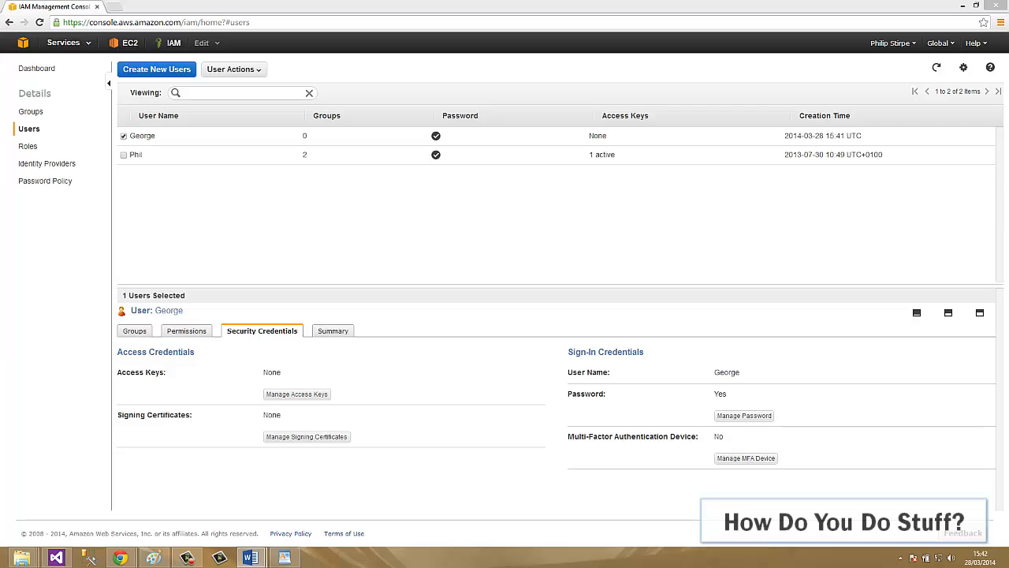
left_click(36, 68)
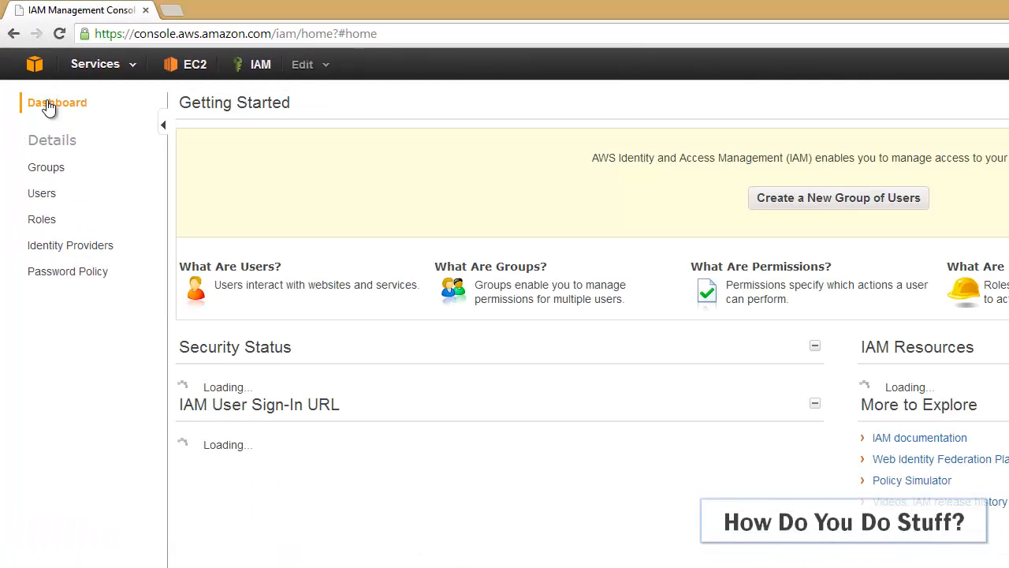
Select the IAM users sign-in link on the dashboard and go to that URL in a new tab
scroll("down", 3)
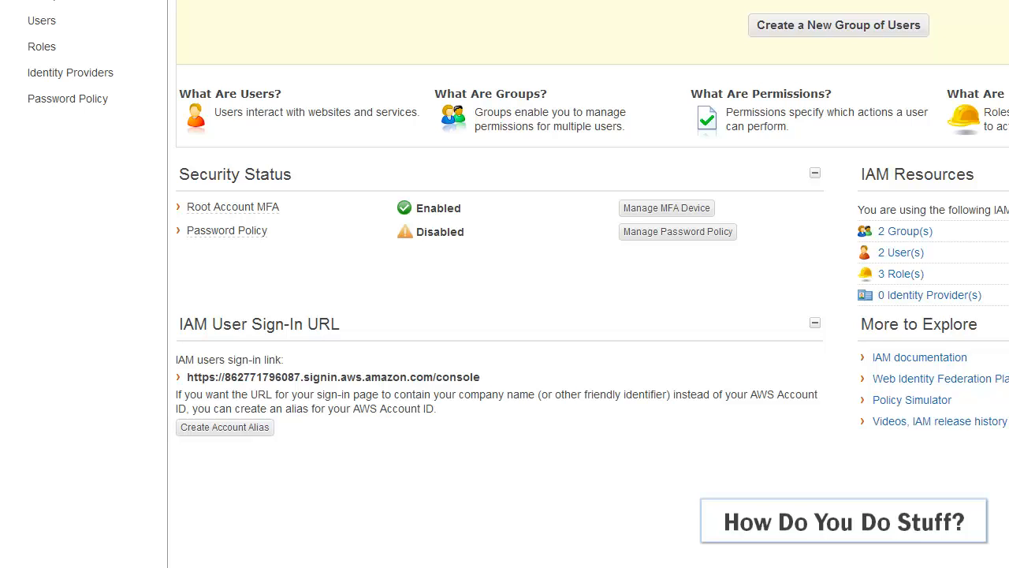
double_click(331, 375)
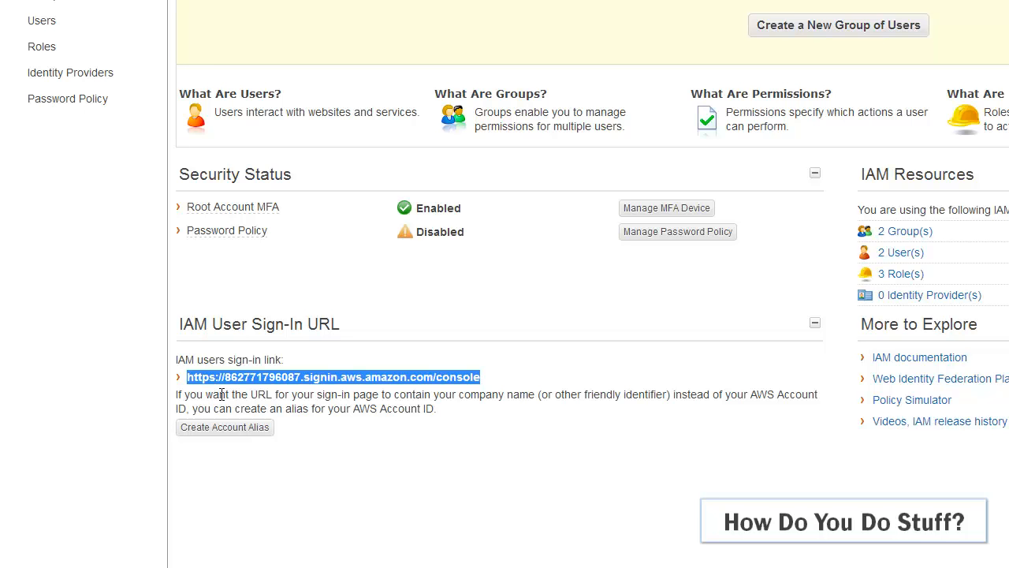
right_click(331, 375)
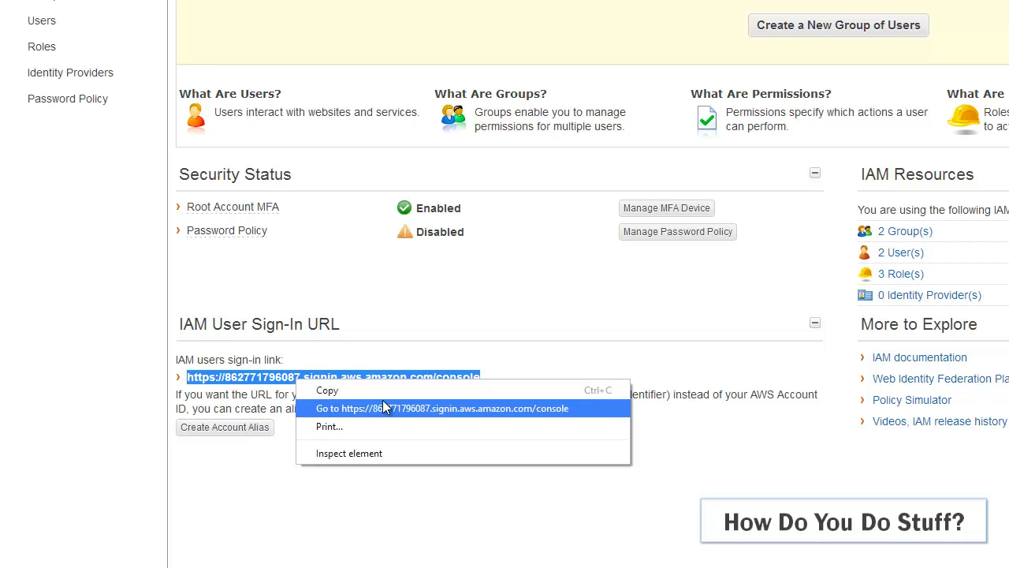
left_click(442, 407)
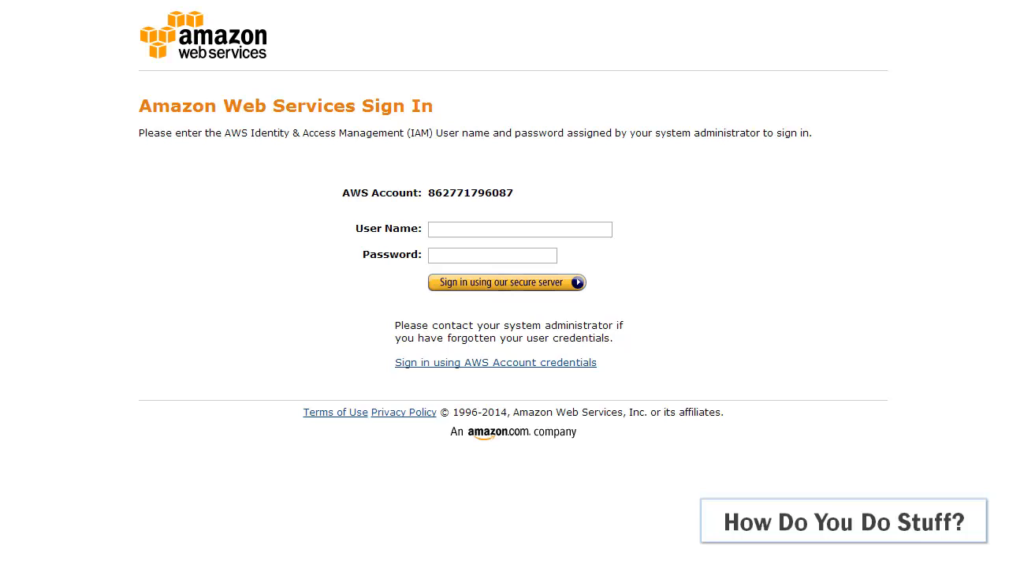
mouse_move(394, 211)
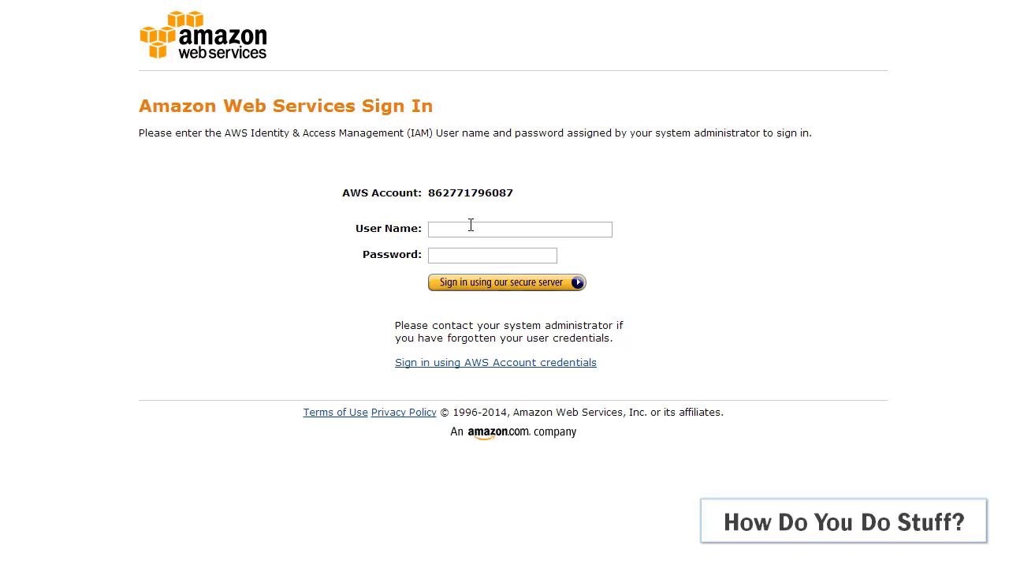
Sign in on the IAM user page as George with his custom password
type("George")
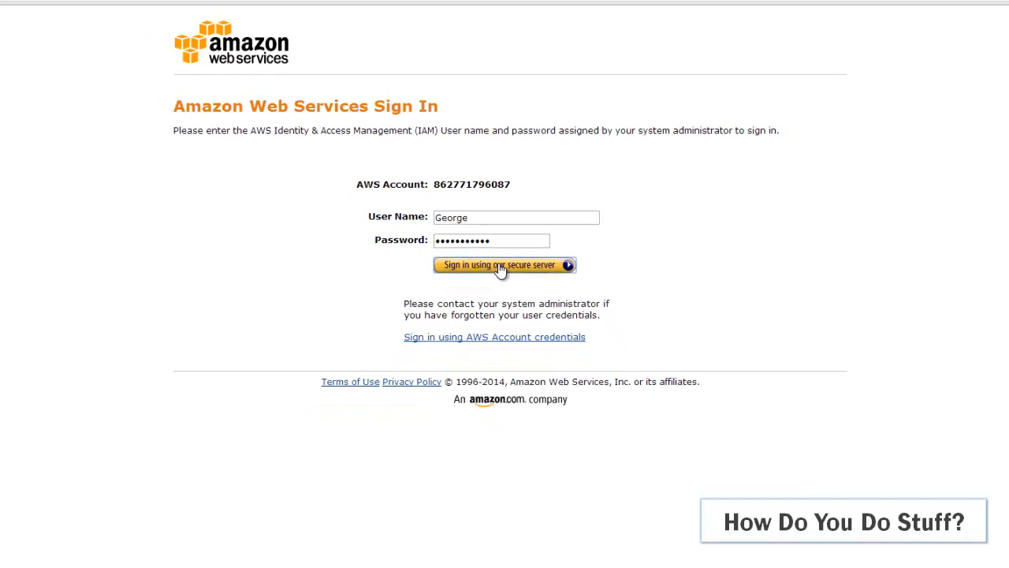
left_click(505, 265)
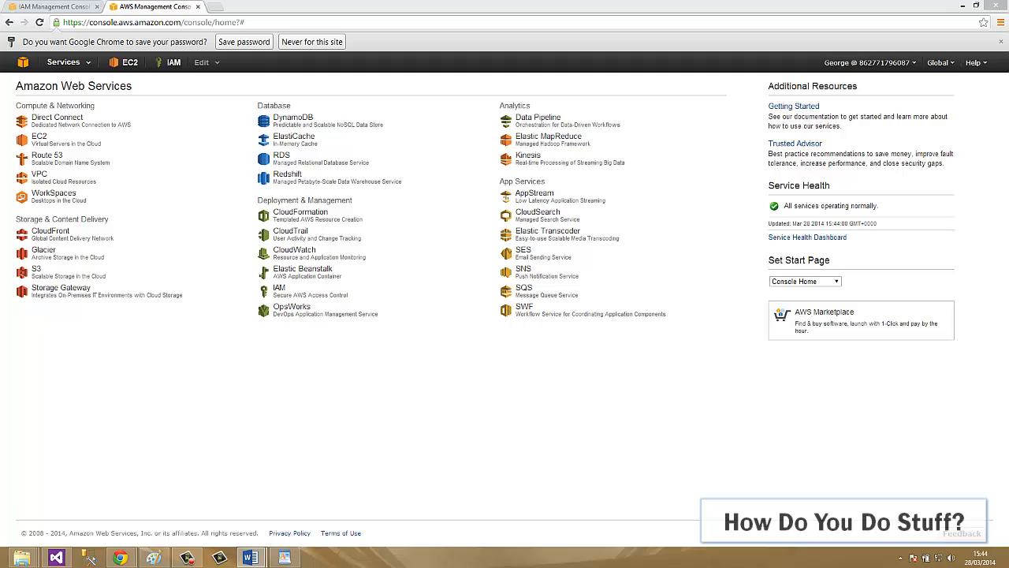
Go to EC2 as George and see the not-authorized-to-describe-resources message
key("ctrl+plus")
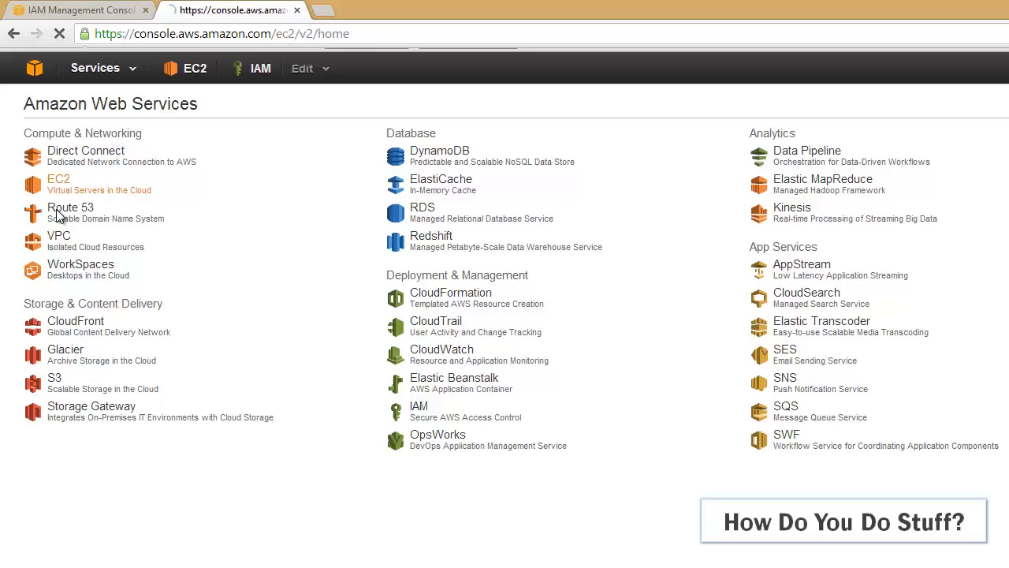
left_click(59, 183)
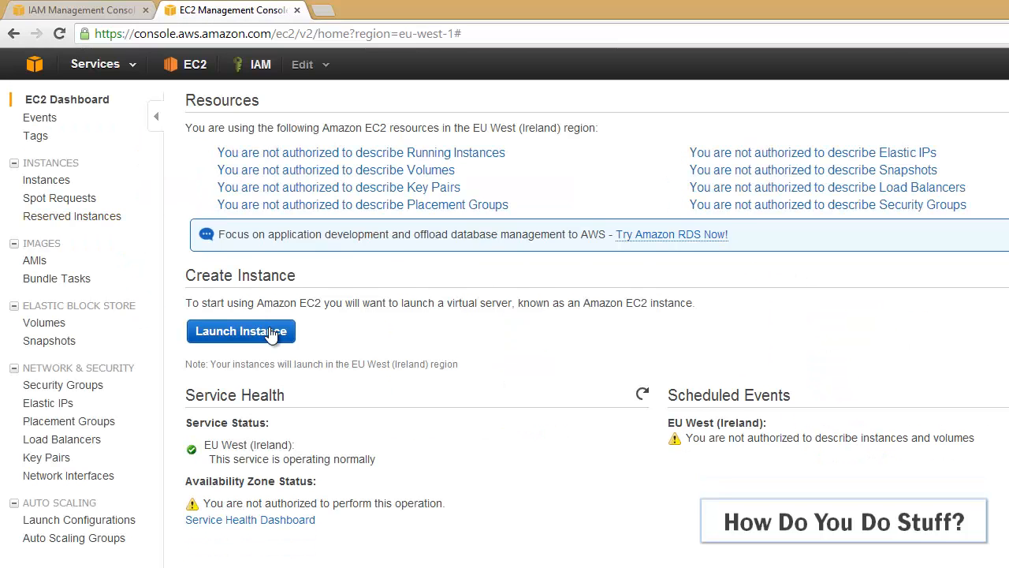
left_click(240, 331)
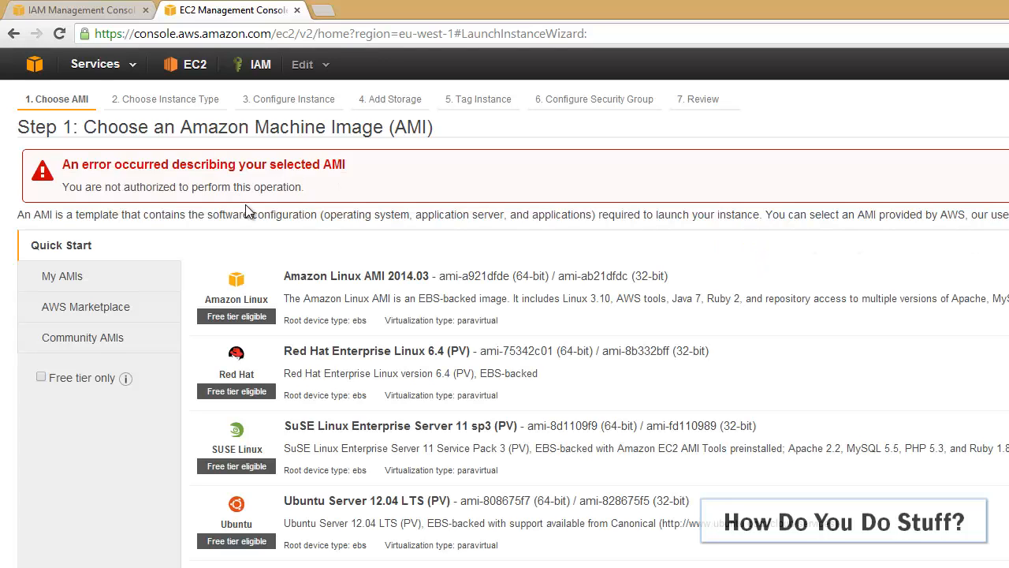
left_click(12, 34)
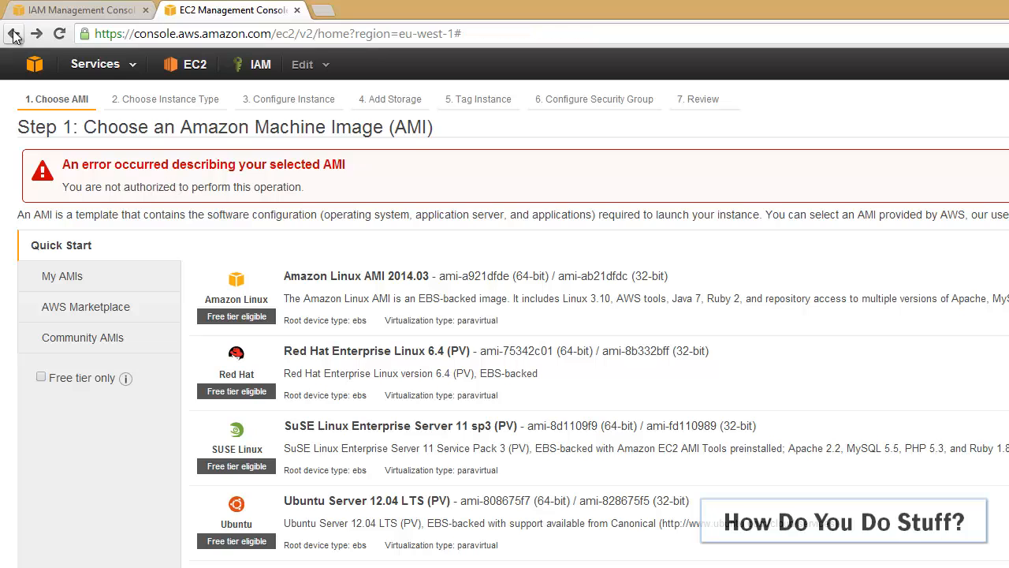
left_click(13, 34)
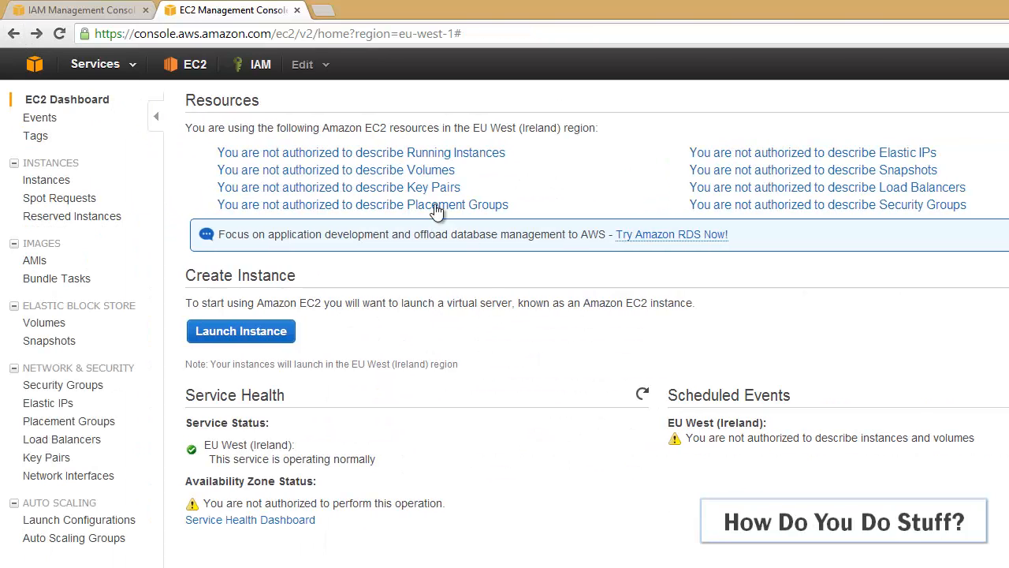